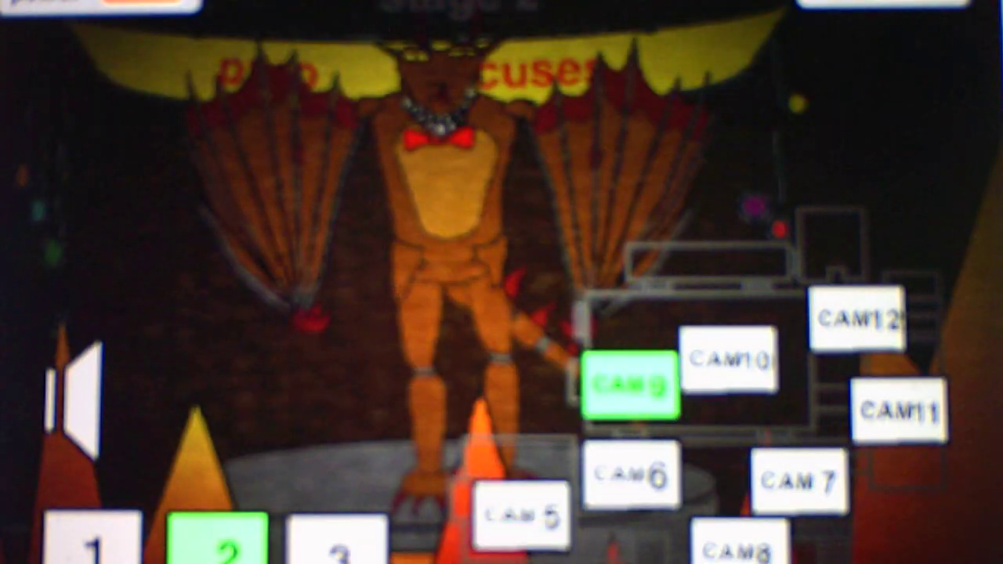
Step: Switch the security feed from the CAM9 stage animatronic to CAM5's empty purple curtain
click(530, 525)
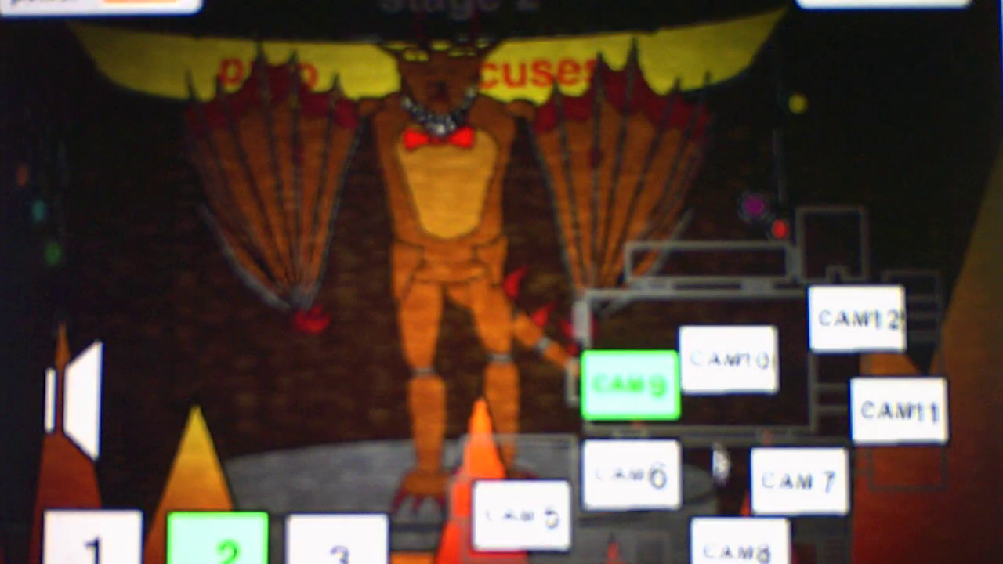
click(521, 517)
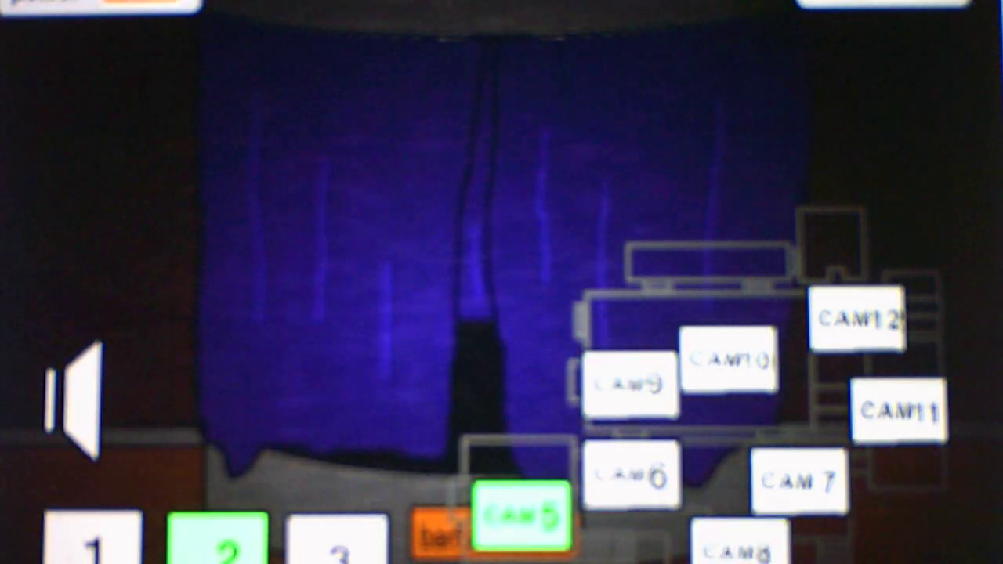